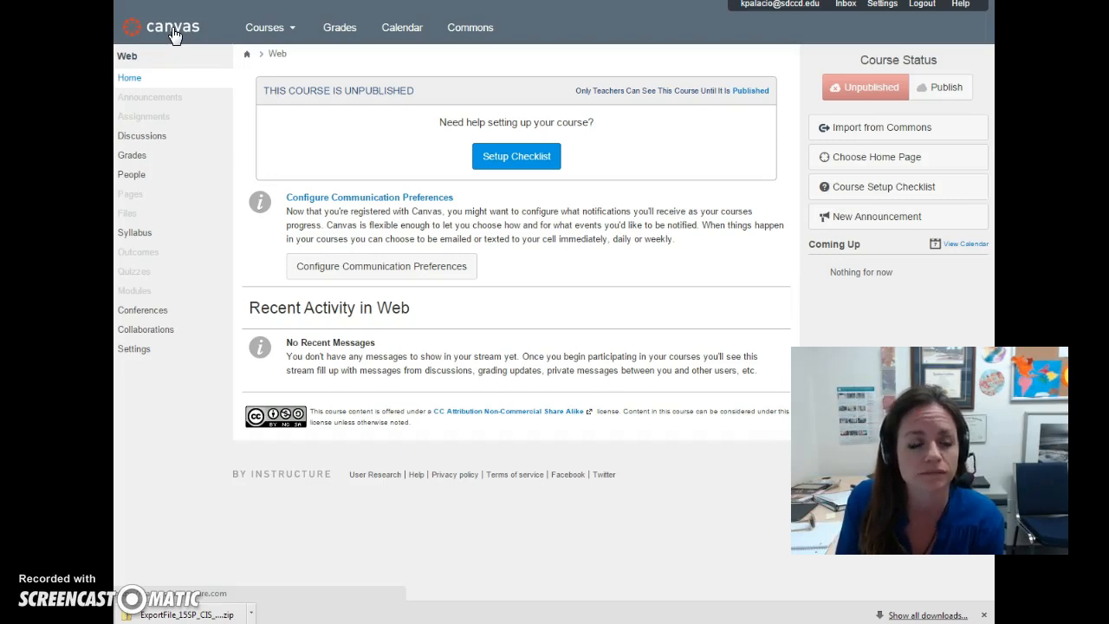
pyautogui.moveTo(211, 165)
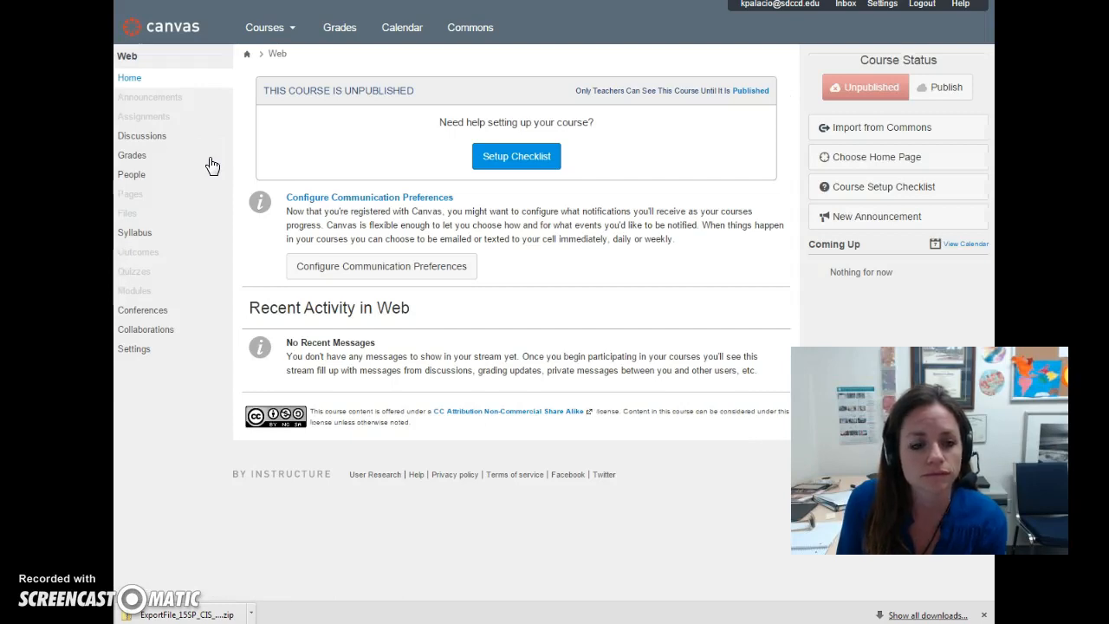
# Go to the Settings page of the unpublished Web course
pyautogui.click(134, 349)
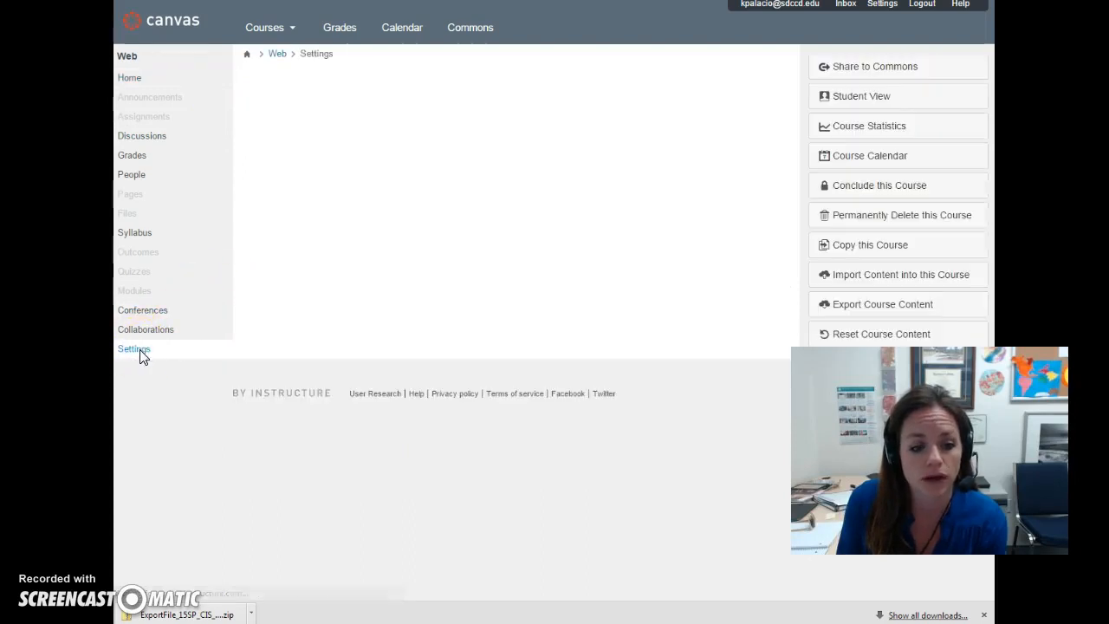
pyautogui.click(900, 274)
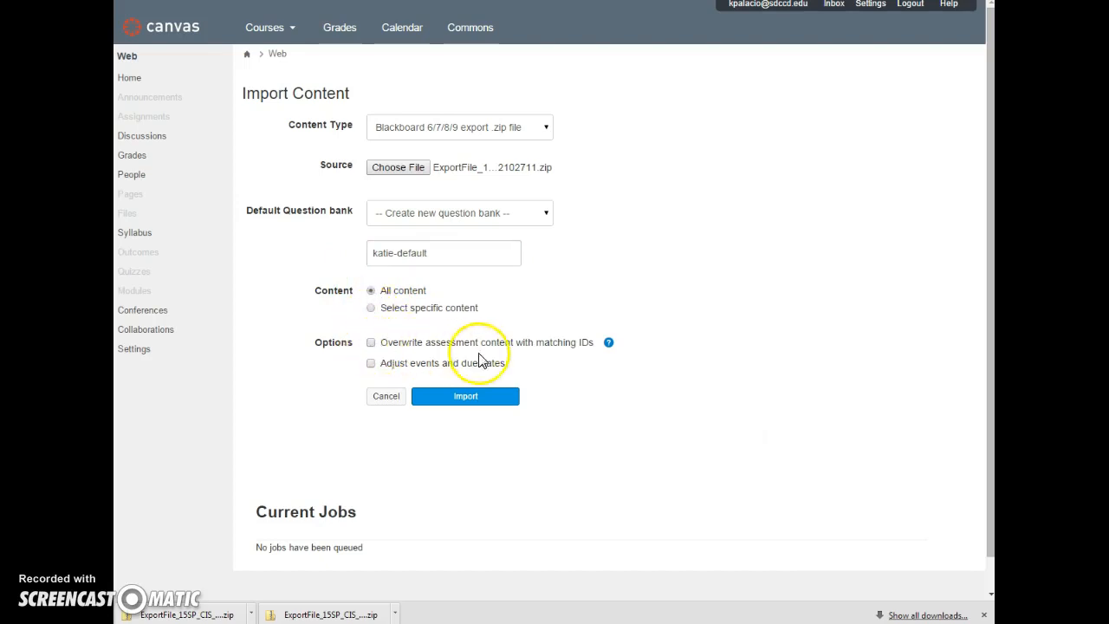
# Complete the Import Content form for a Blackboard 6/7/8/9 export zip with All content
pyautogui.click(465, 395)
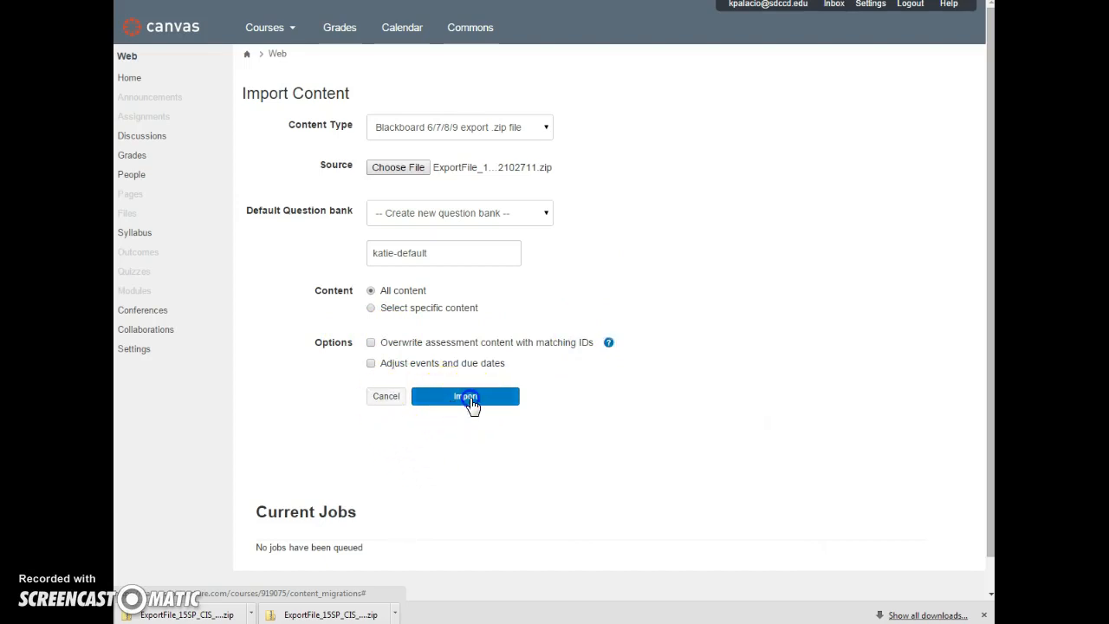
# Run the Blackboard import, yielding 4 announcements and 12 discussions in the Web course
pyautogui.click(464, 395)
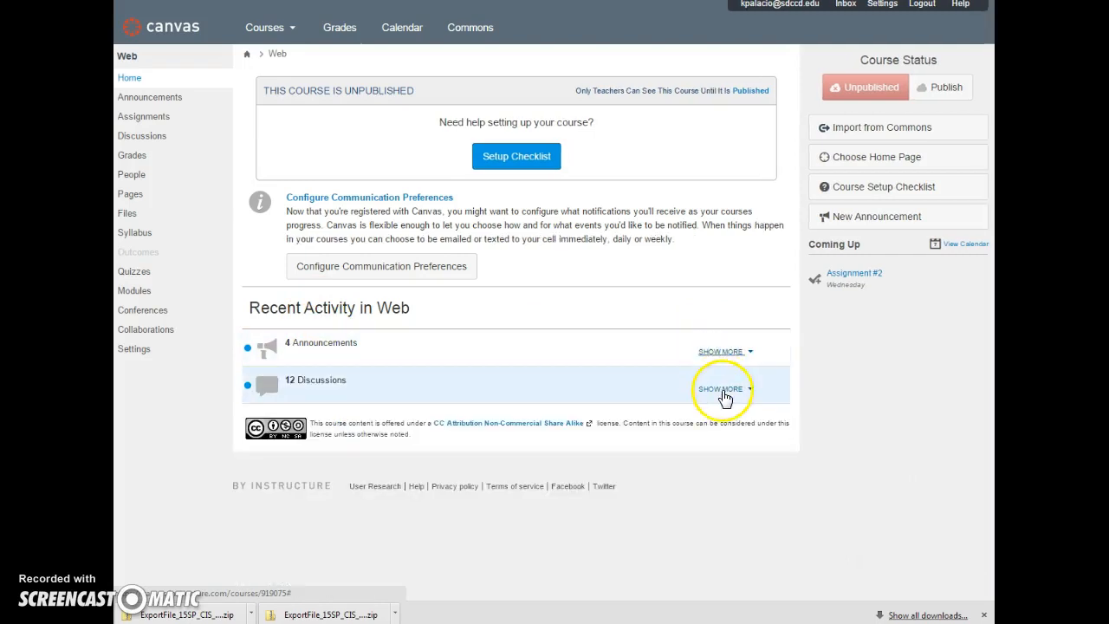
# Review the imported assignments list, then view the imported discussion forums
pyautogui.click(721, 388)
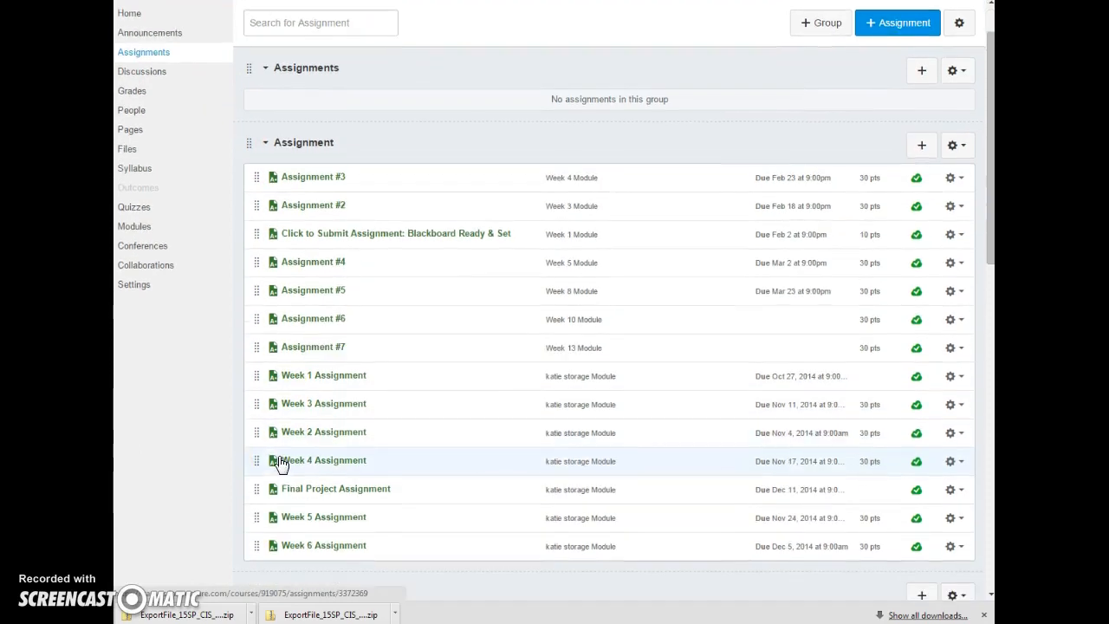
pyautogui.click(142, 136)
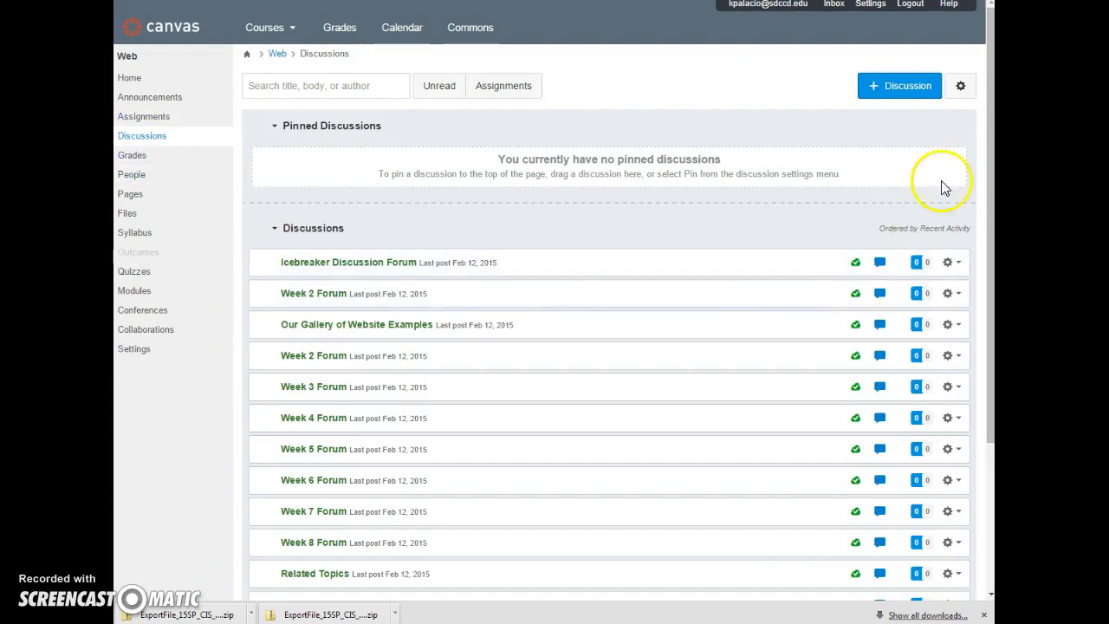
# View the imported Pages list, including Accessibility & 508 and Basic CSS
pyautogui.click(130, 194)
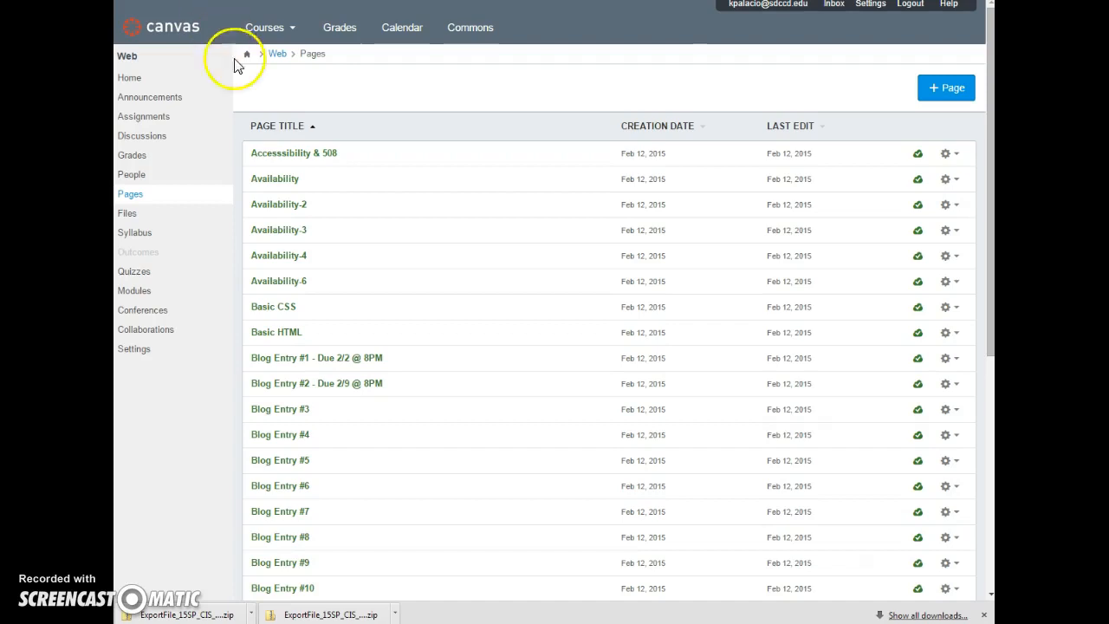
pyautogui.scroll(-3)
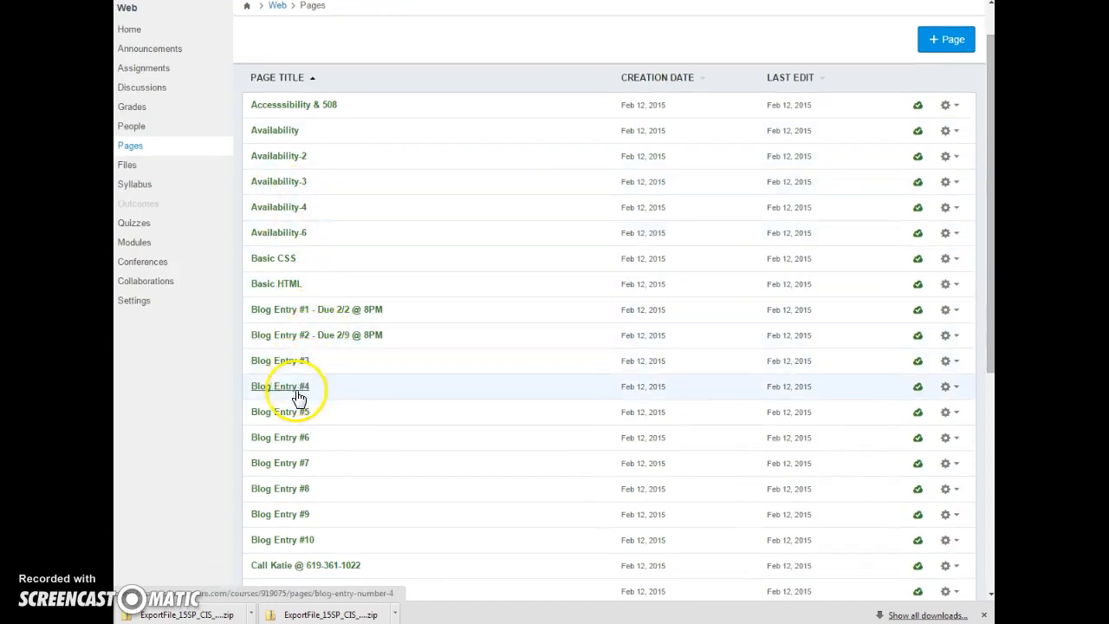
pyautogui.scroll(-3)
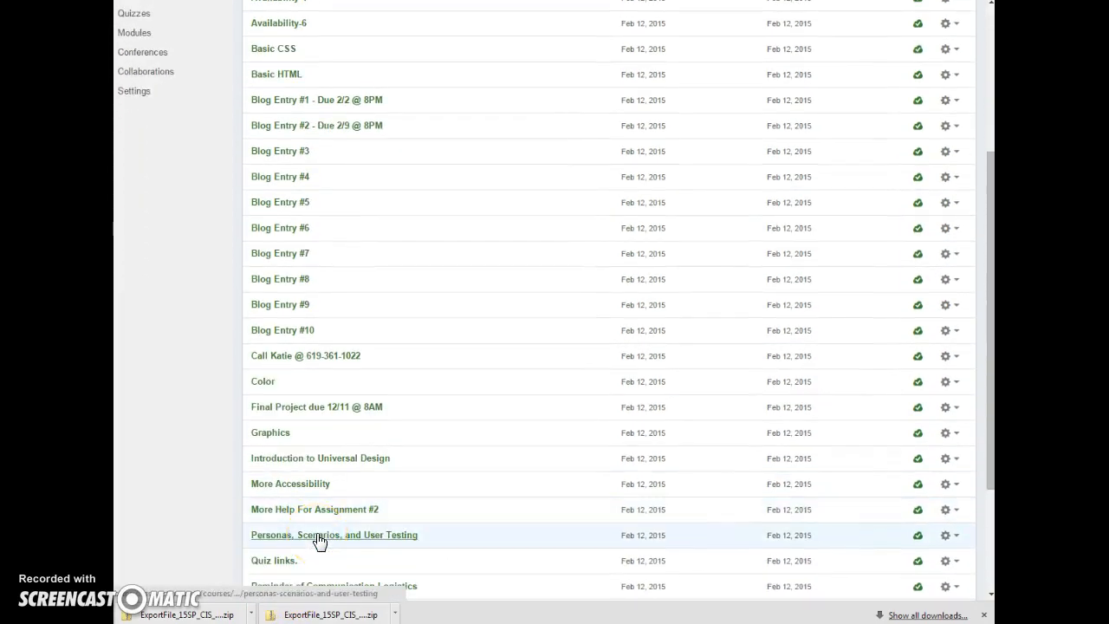